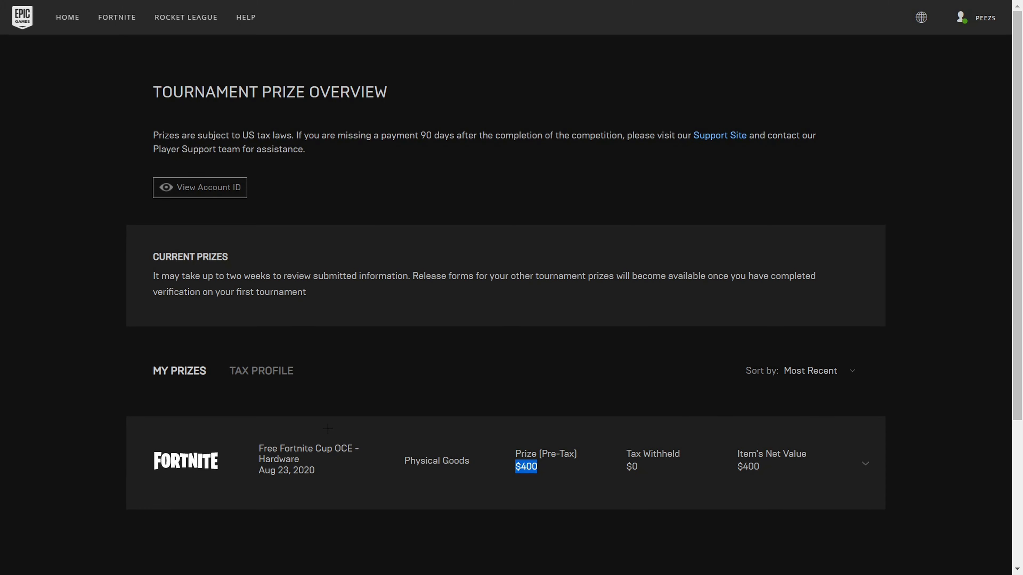
{"action": "mouse_move", "coordinate": [775, 400]}
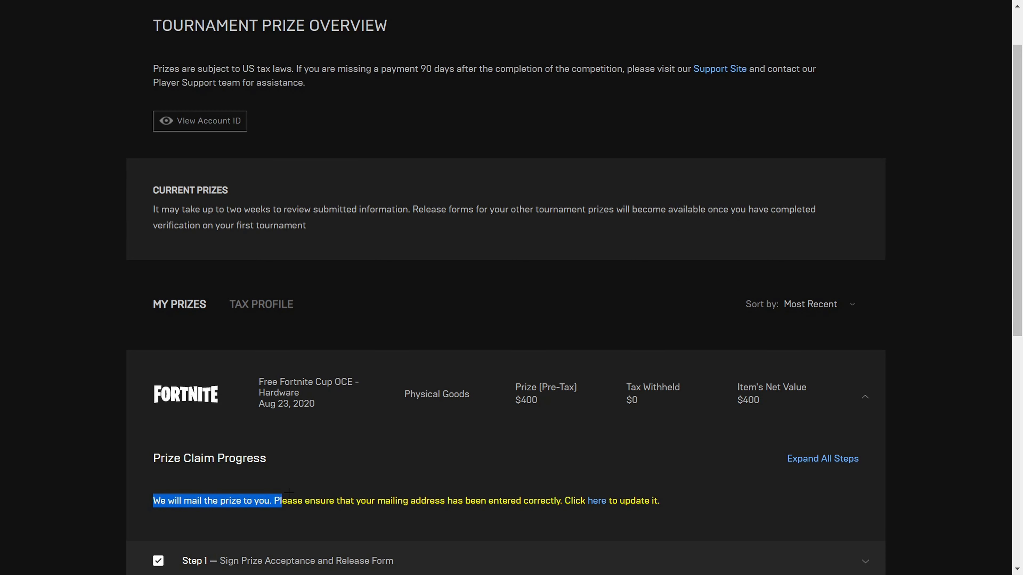
{"action": "left_click_drag", "start_coordinate": [279, 500], "coordinate": [659, 500]}
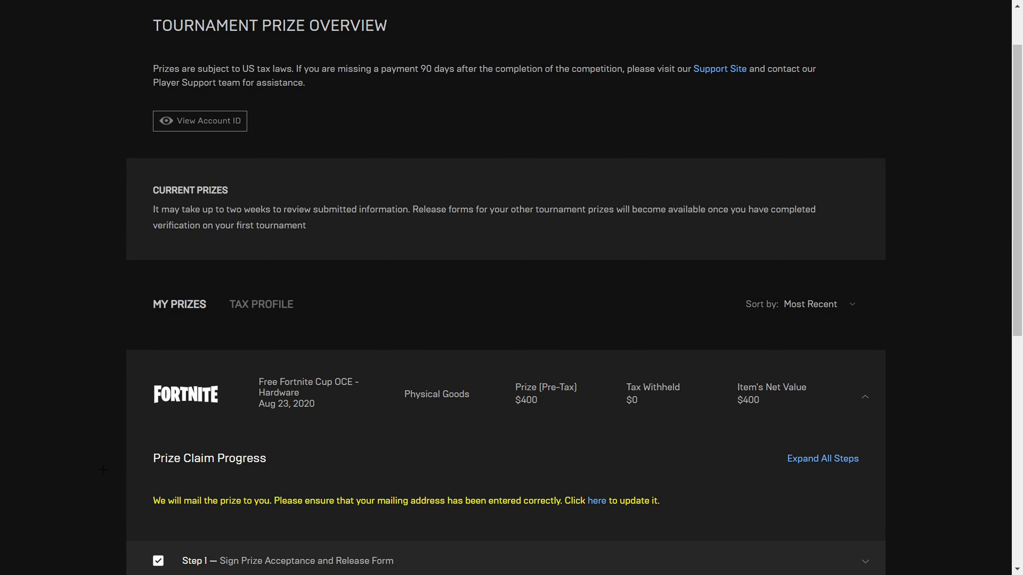
{"action": "scroll", "scroll_direction": "up", "scroll_amount": 3}
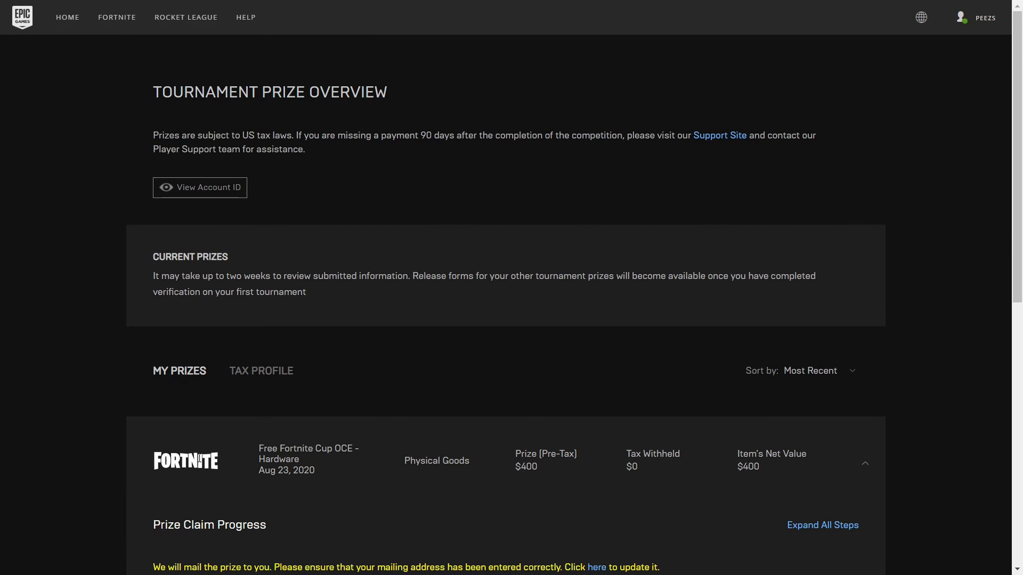